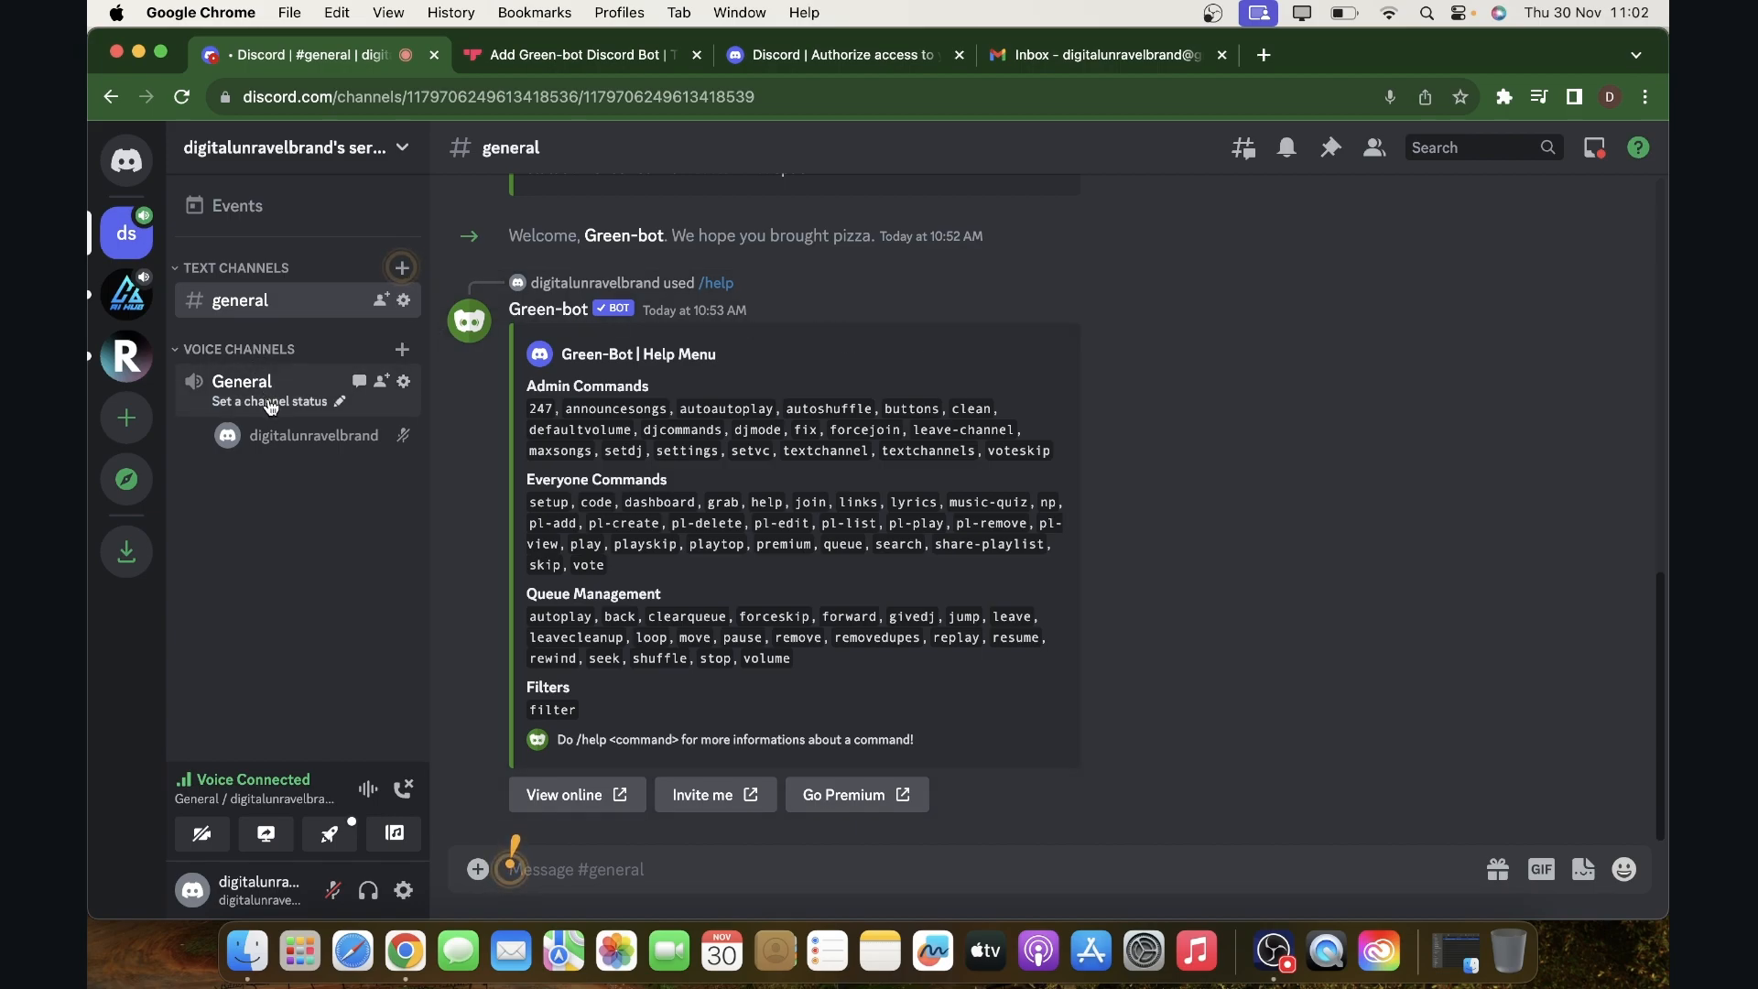
mouse_move(368, 890)
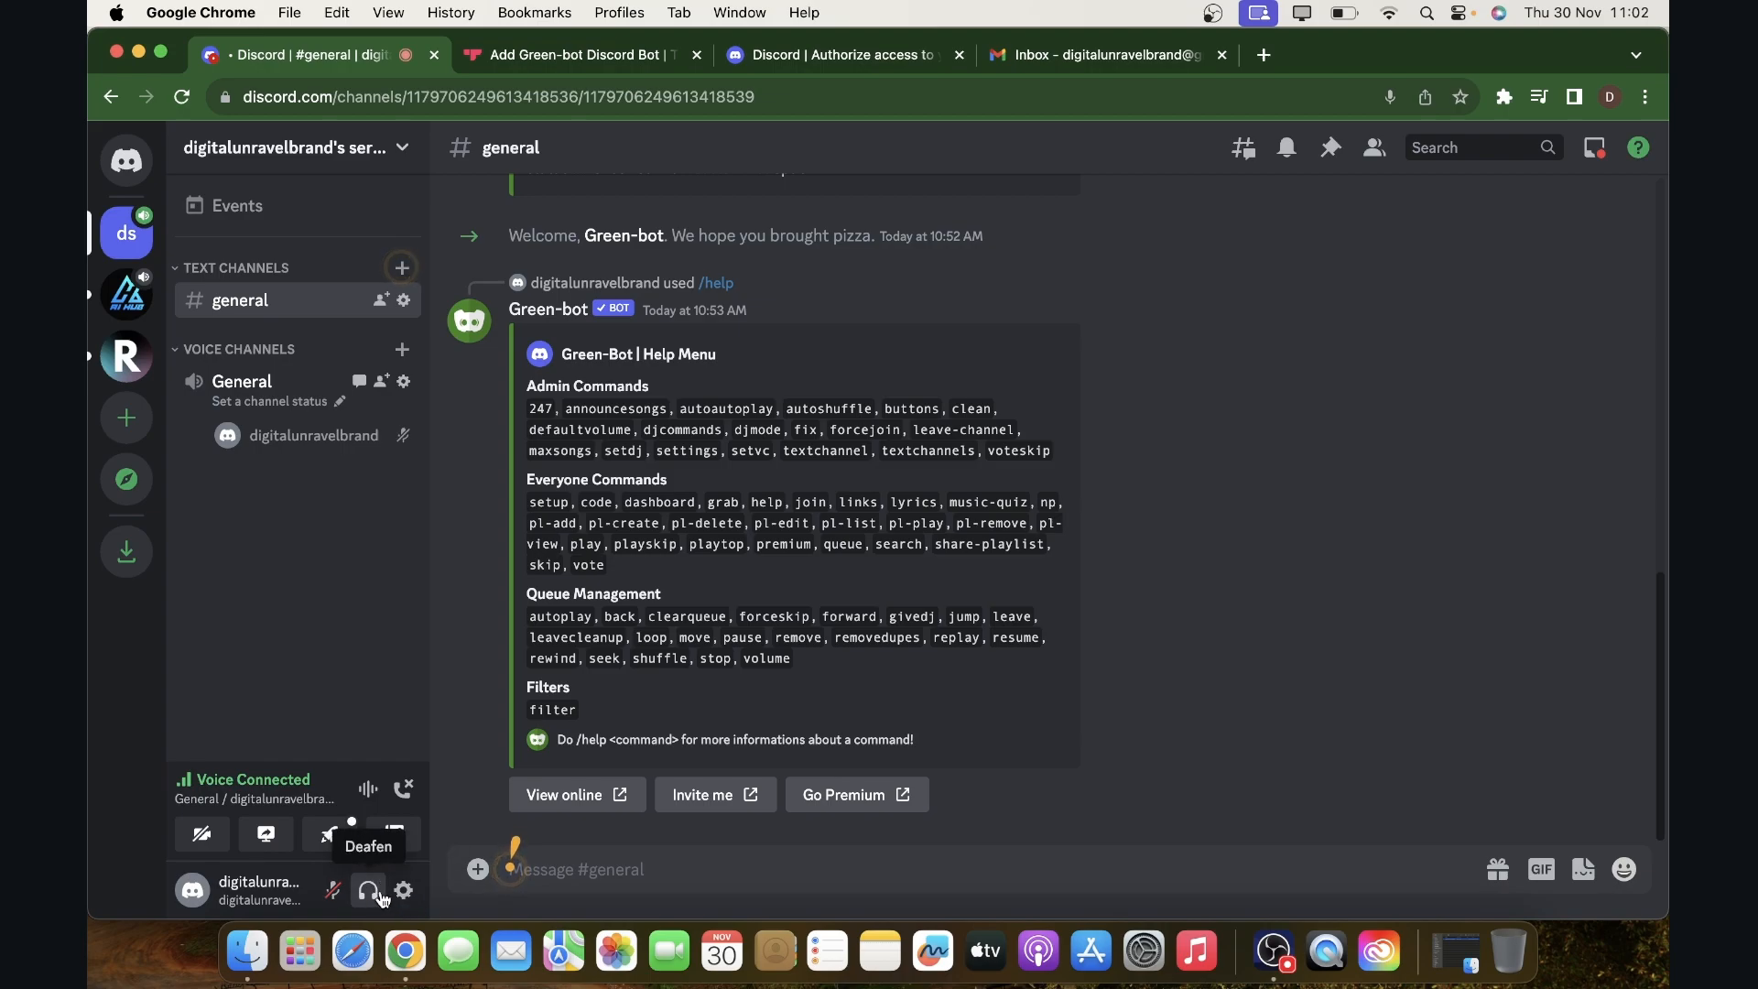
mouse_move(396, 835)
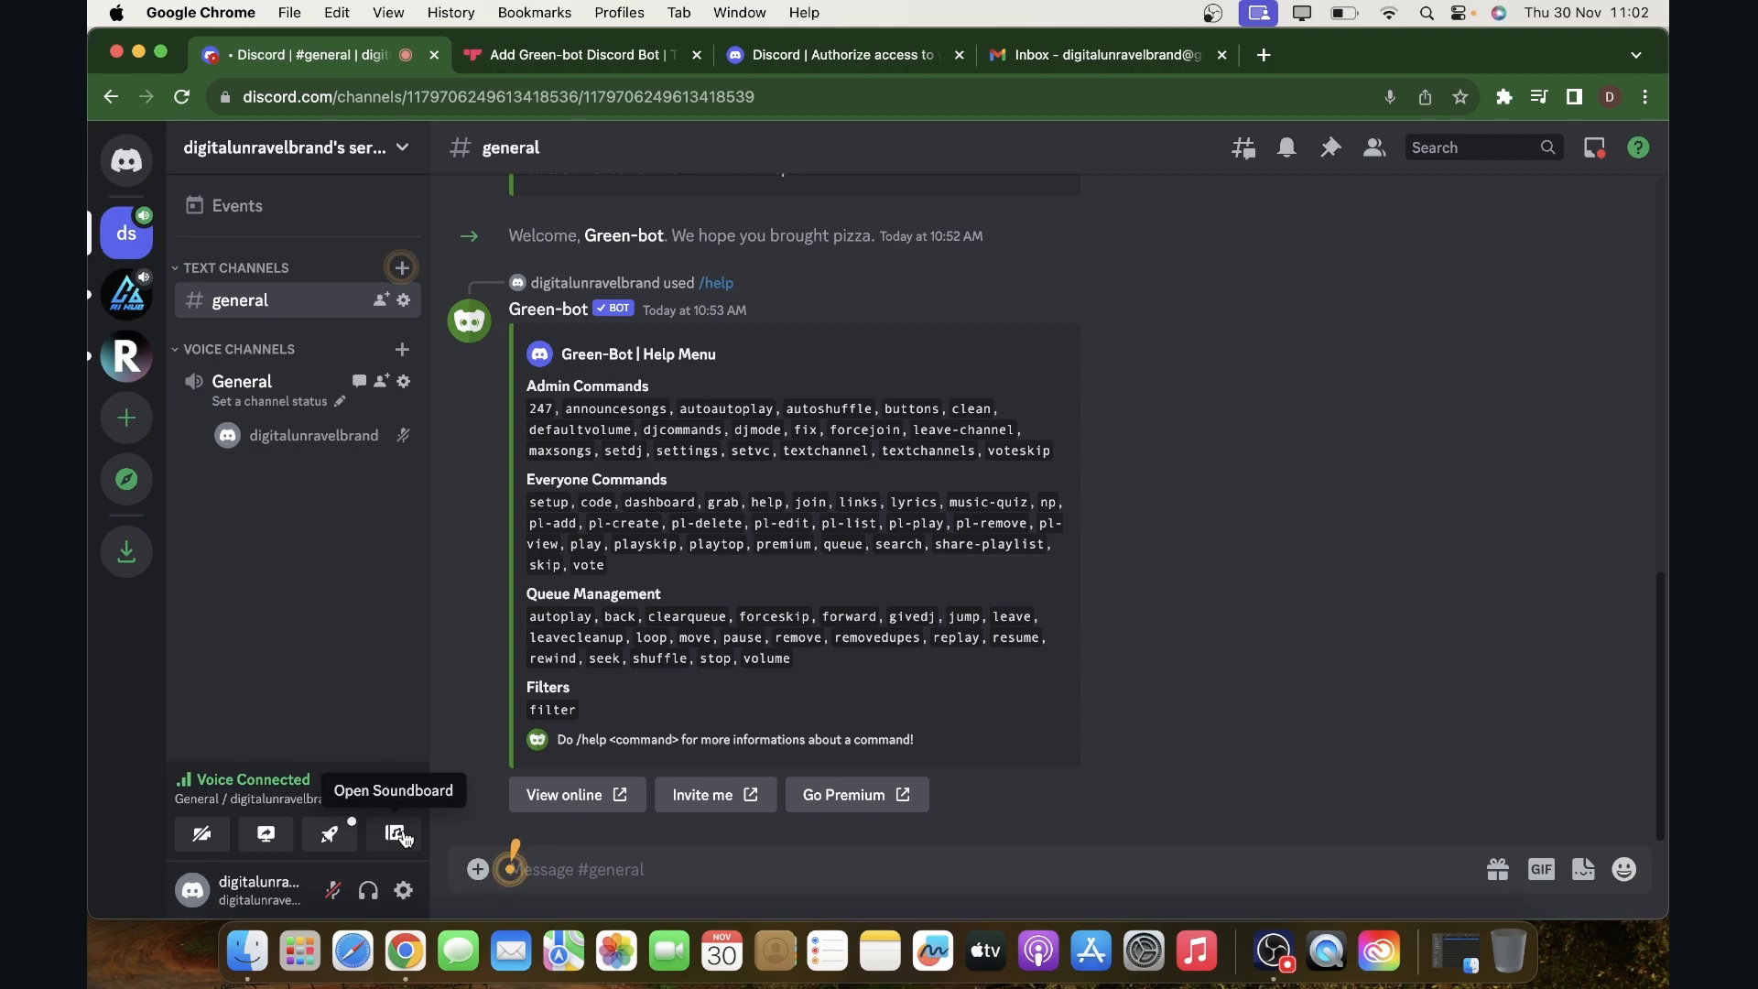
- Bring up the soundboard from the General voice panel and browse the Discord and server sounds
left_click(395, 835)
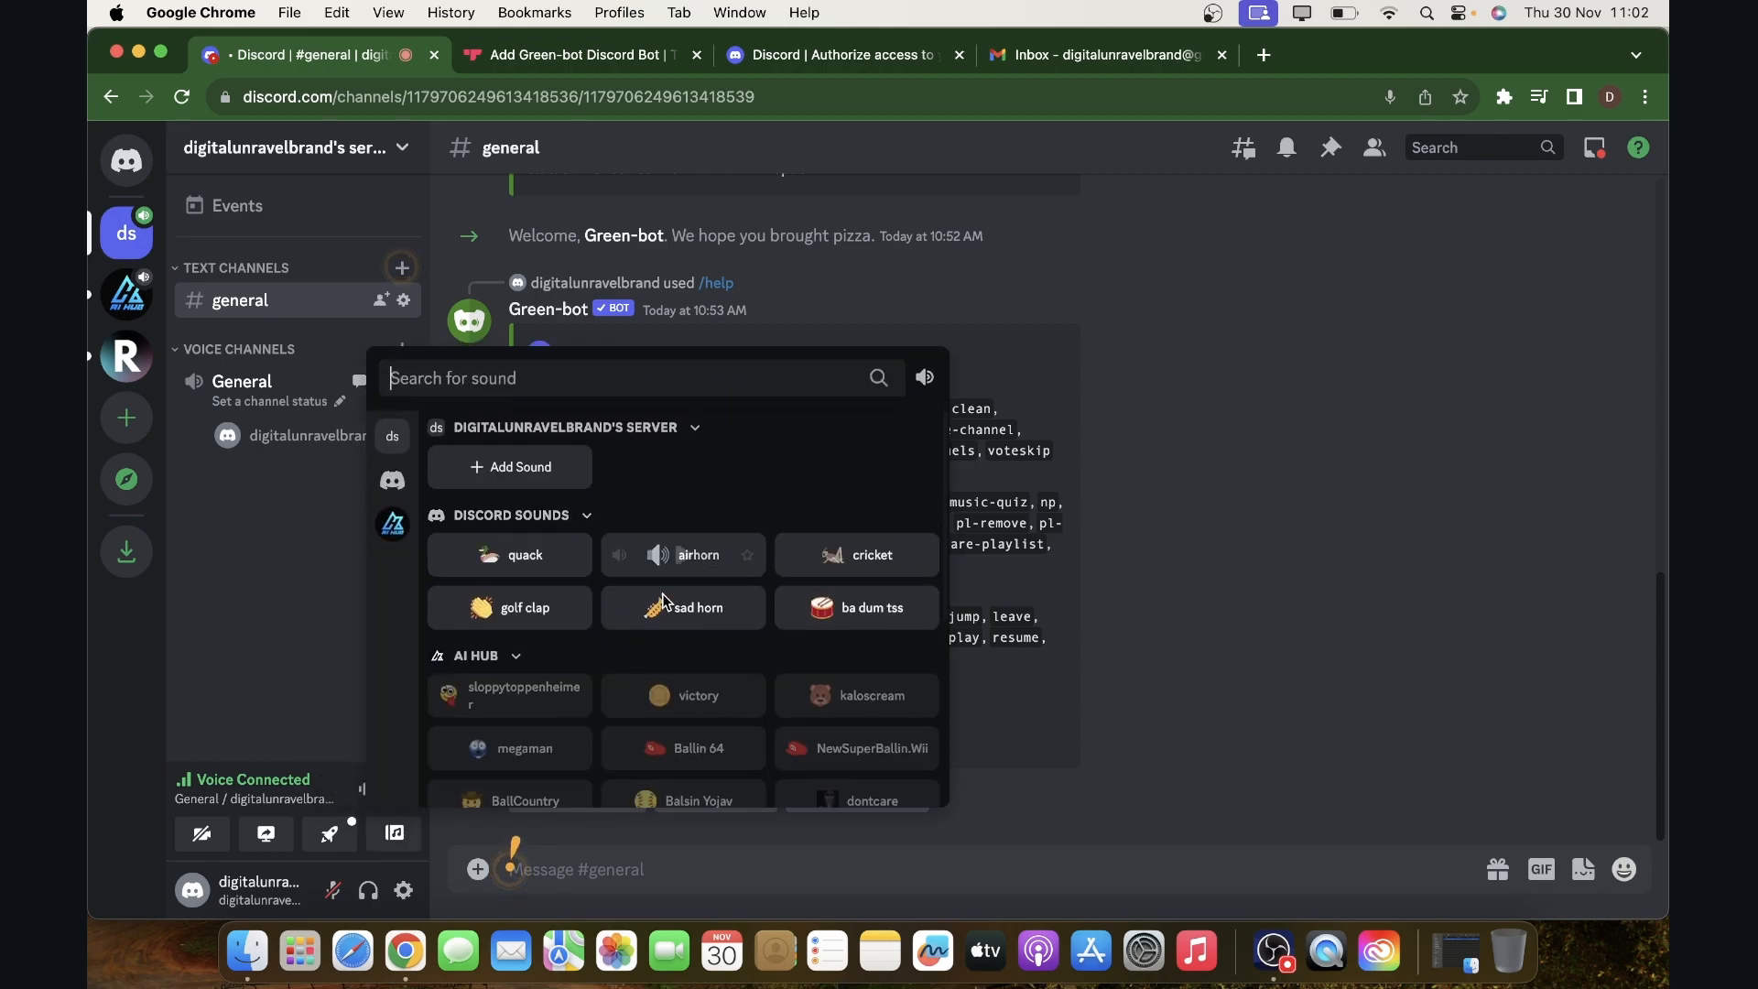
scroll("down", 3)
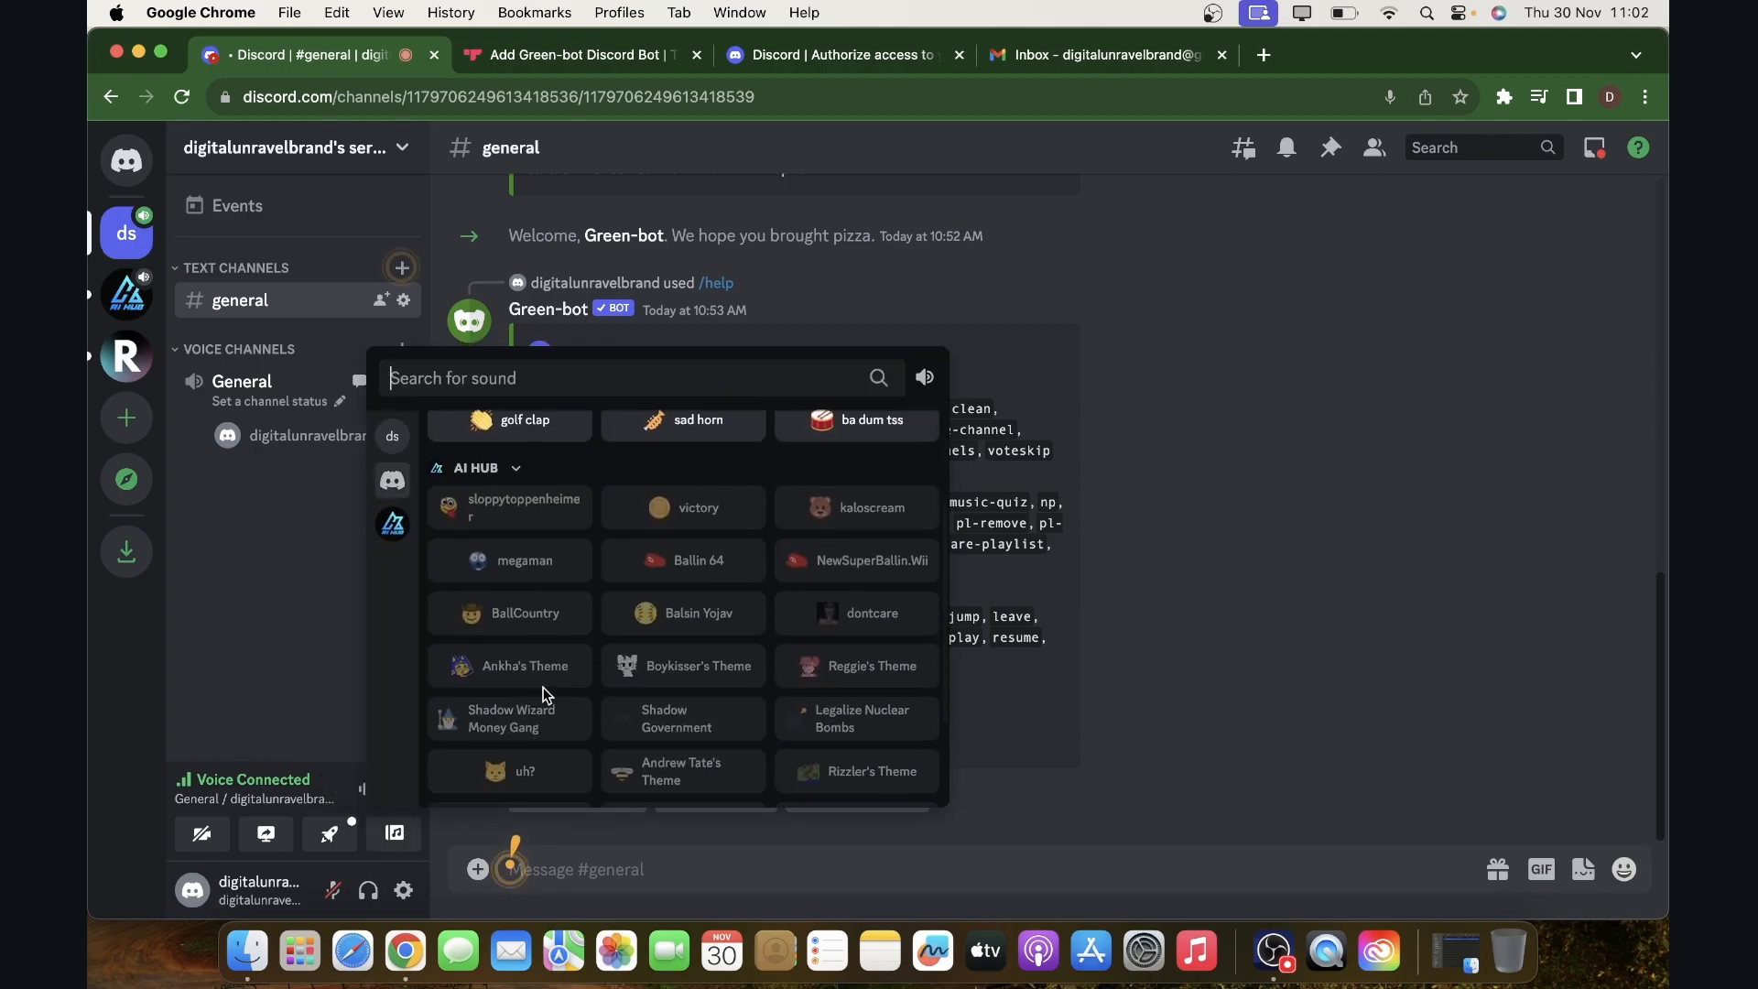